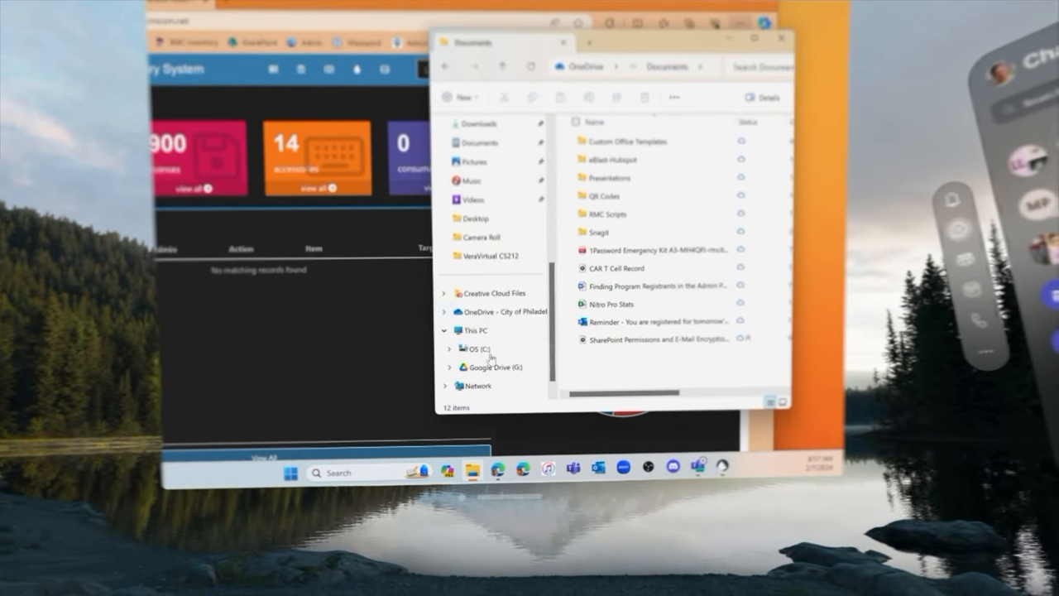
Step: Leave the mirrored Windows desktop and start an App Store search for Luna Display
left_click(471, 338)
type("Lunacdisol")
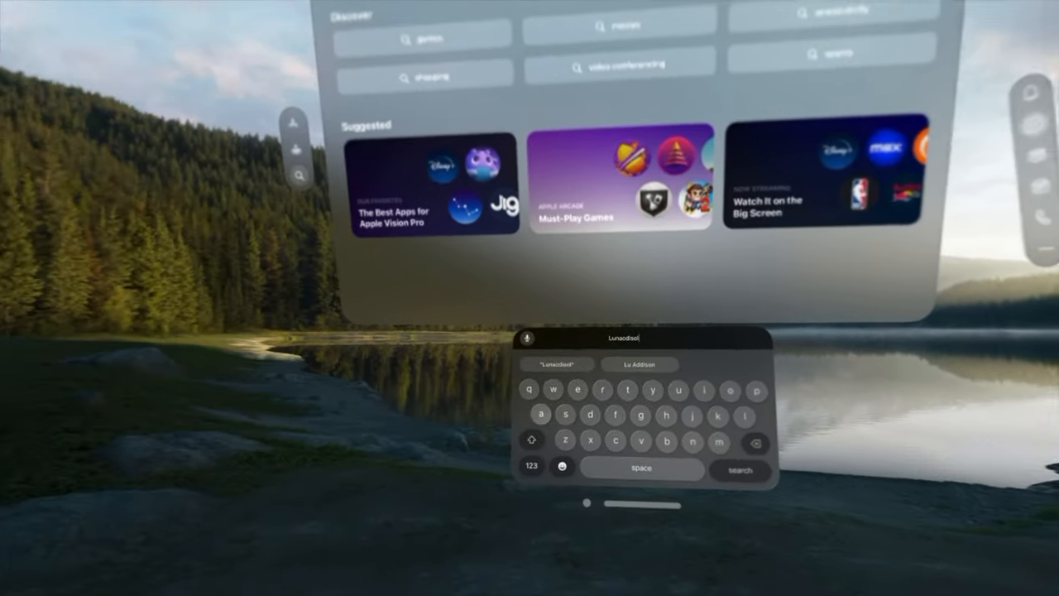
Step: Run the Lunadisplay query and bring up the app's listing
left_click(738, 470)
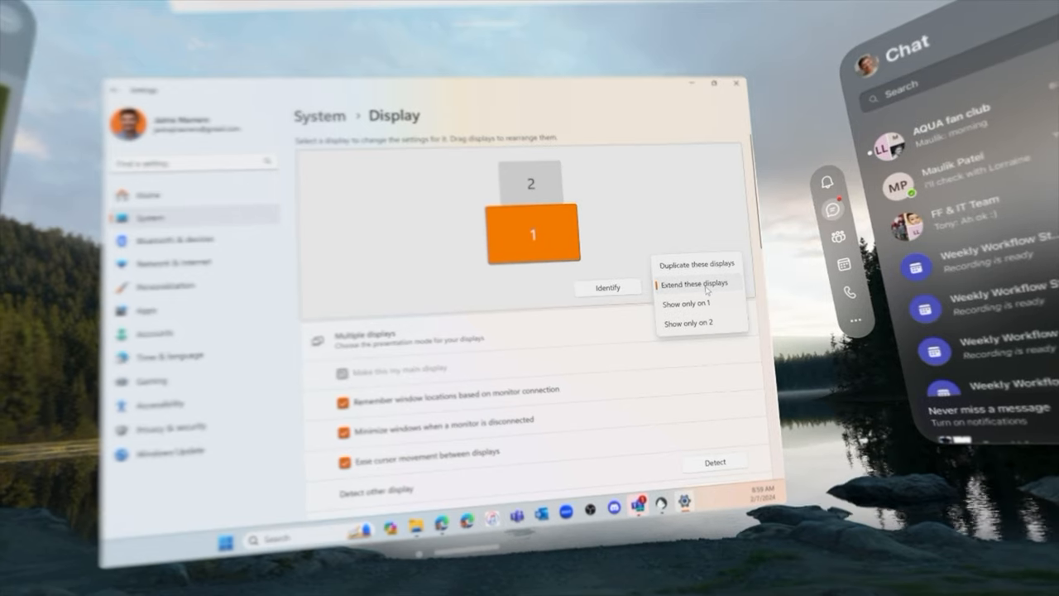
Step: Set multiple displays to Extend these displays rather than duplicate
left_click(695, 265)
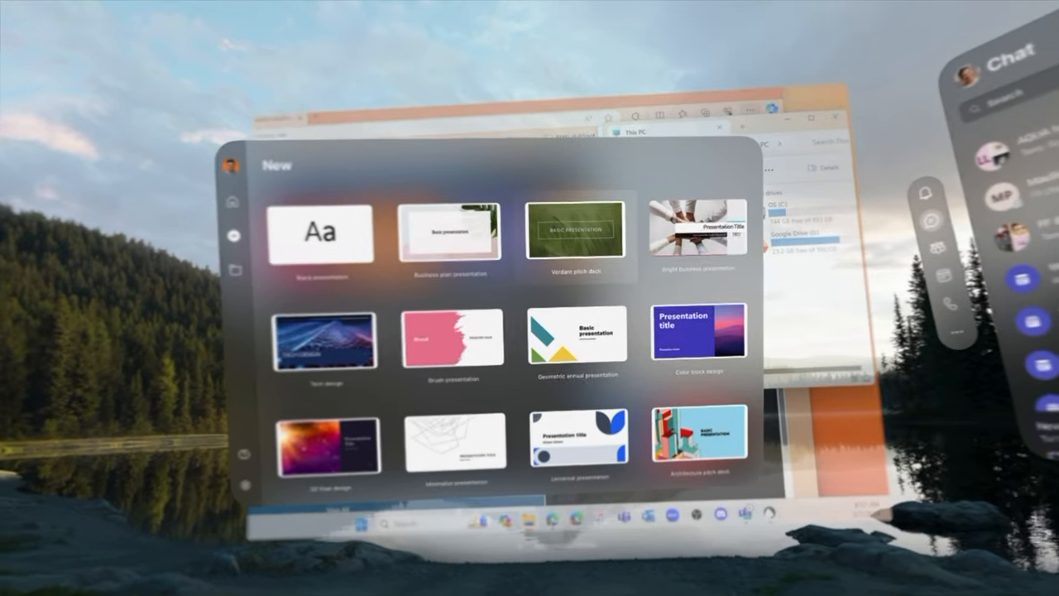
Step: Create a new presentation from a chosen design in the gallery
left_click(576, 235)
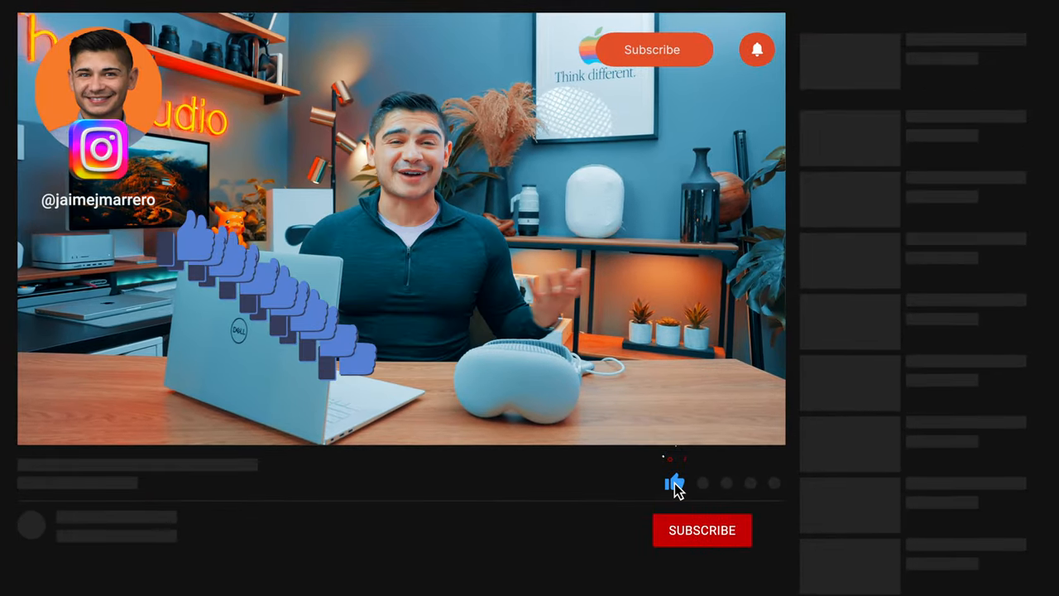
Step: Like the video and subscribe to the channel via the red SUBSCRIBE button
left_click(702, 530)
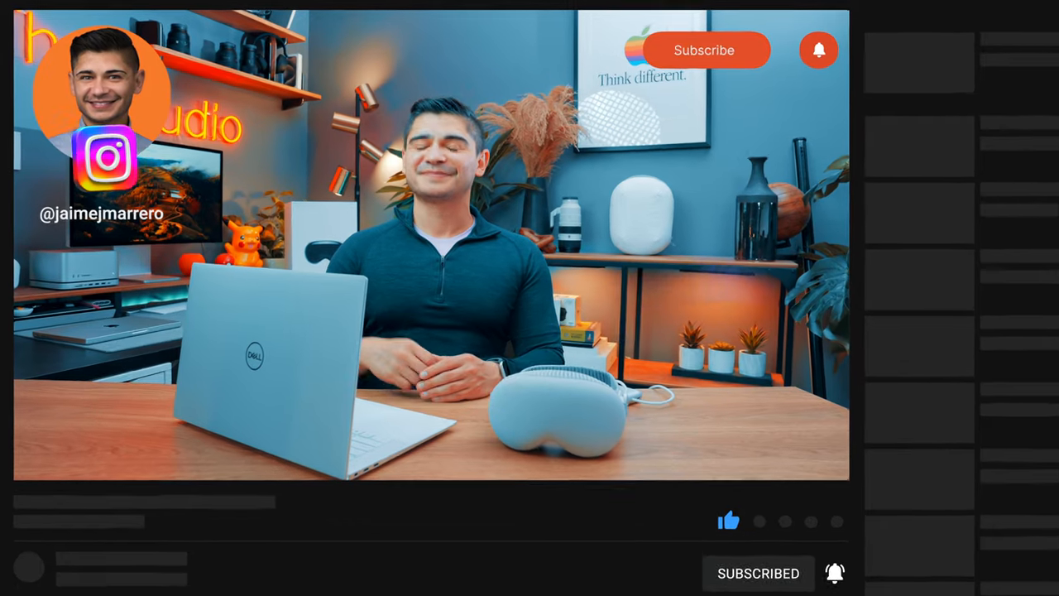